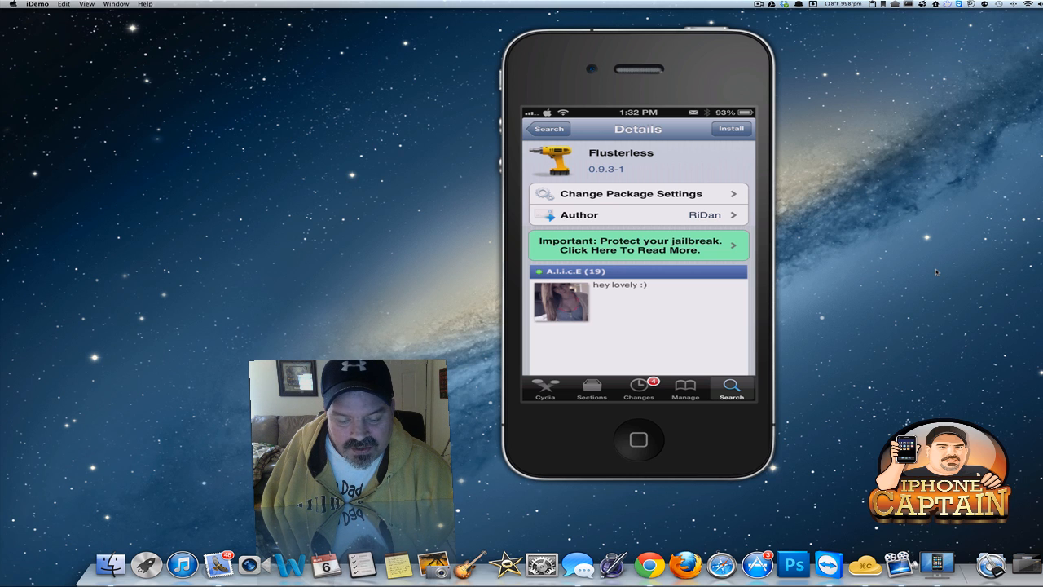
Press the mirrored iPhone's sleep/wake button so its screen goes dark.
{"action": "left_click", "coordinate": [638, 440]}
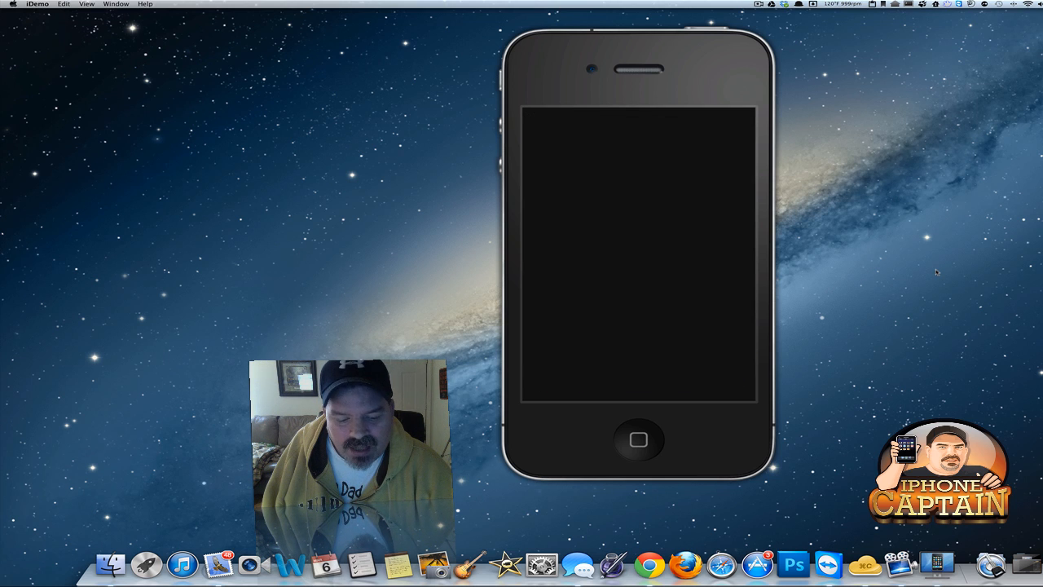
Wake the iPhone to its home screen and launch the Settings app.
{"action": "left_click", "coordinate": [639, 440]}
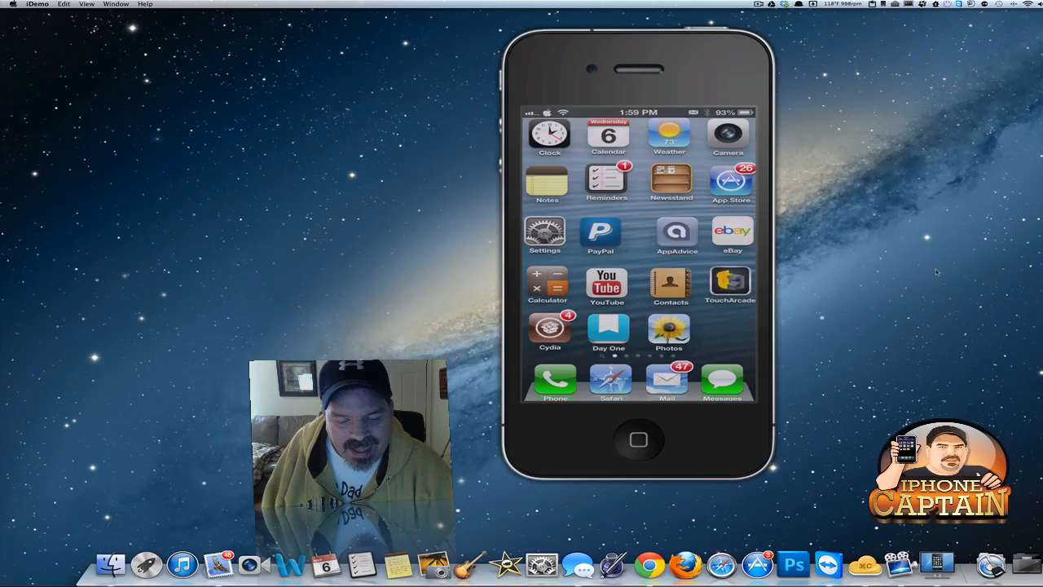
{"action": "left_click", "coordinate": [545, 230]}
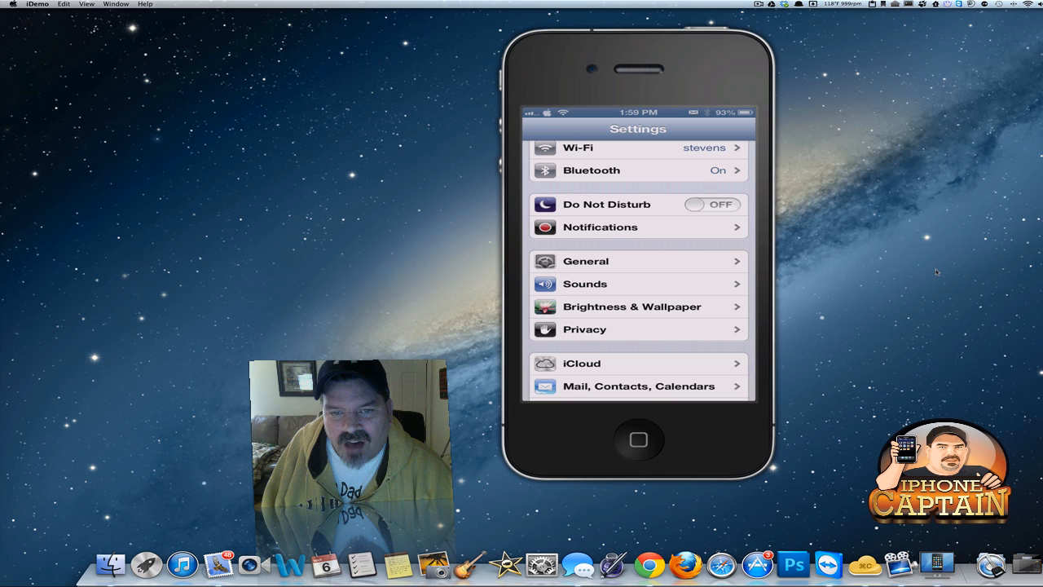
Turn on Do Not Disturb via the lock-screen Flusterless toggle, ending on the home screen.
{"action": "left_click", "coordinate": [638, 440]}
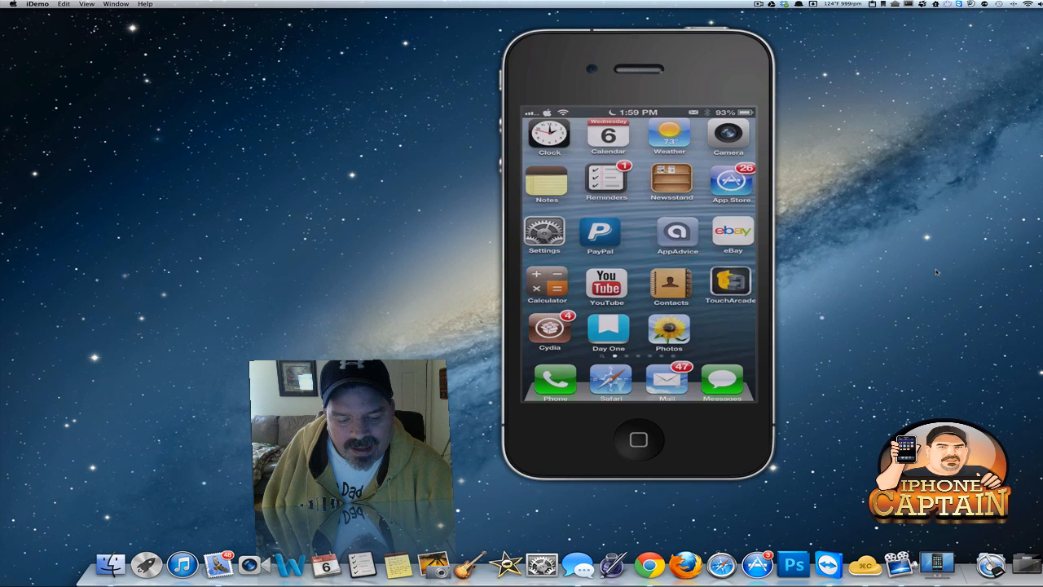
Reopen Settings to confirm Do Not Disturb is OFF, then return home.
{"action": "left_click", "coordinate": [544, 230]}
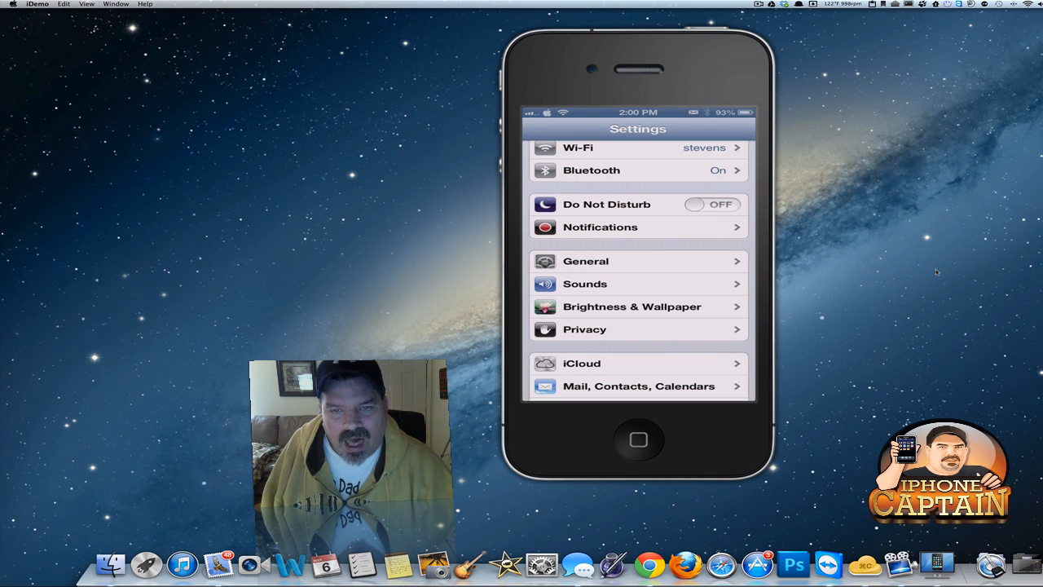
{"action": "left_click", "coordinate": [638, 440]}
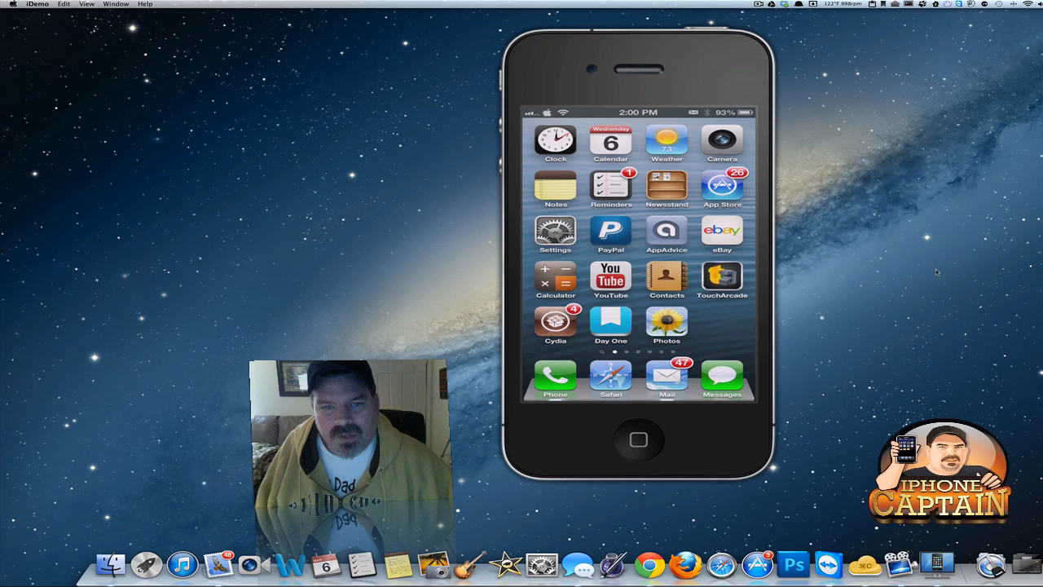